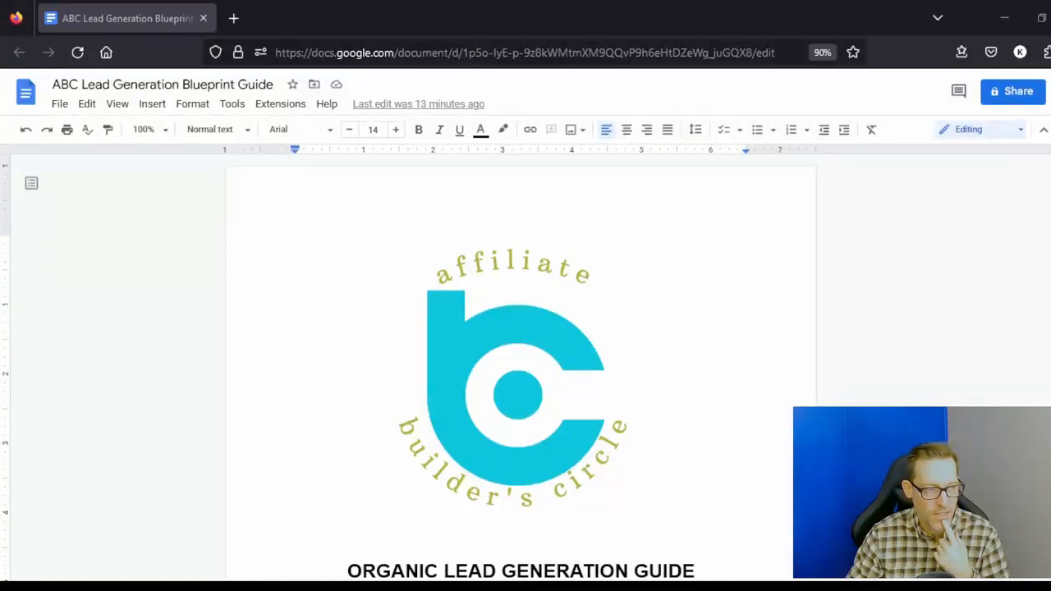
# Scroll to show the Organic Lead Generation Guide title beneath the logo.
pyautogui.scroll(-3)
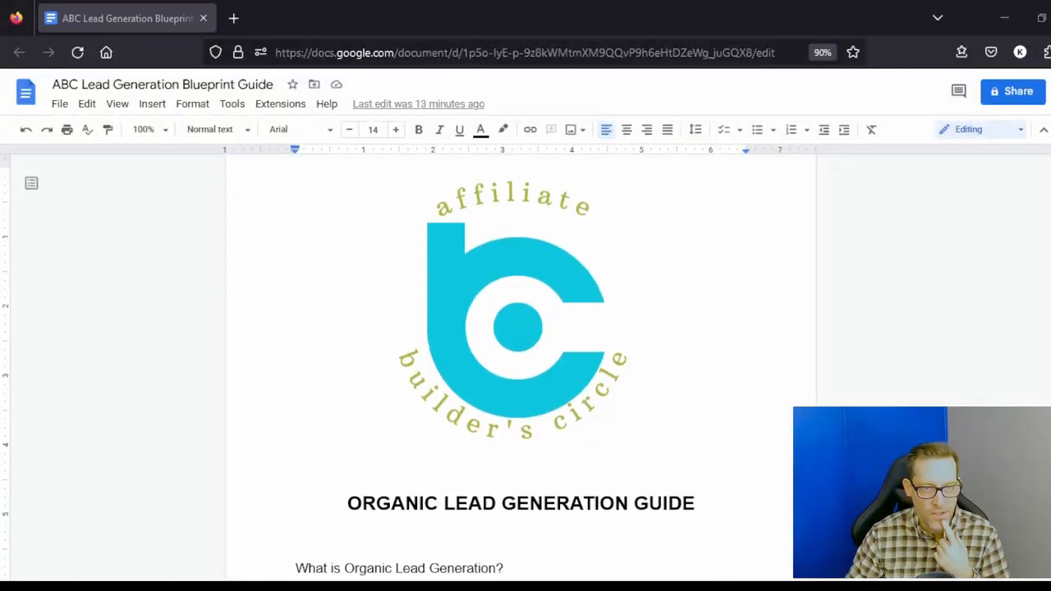
# Scroll to tips 1–3: know your avatar, add friends, post content of value.
pyautogui.scroll(-3)
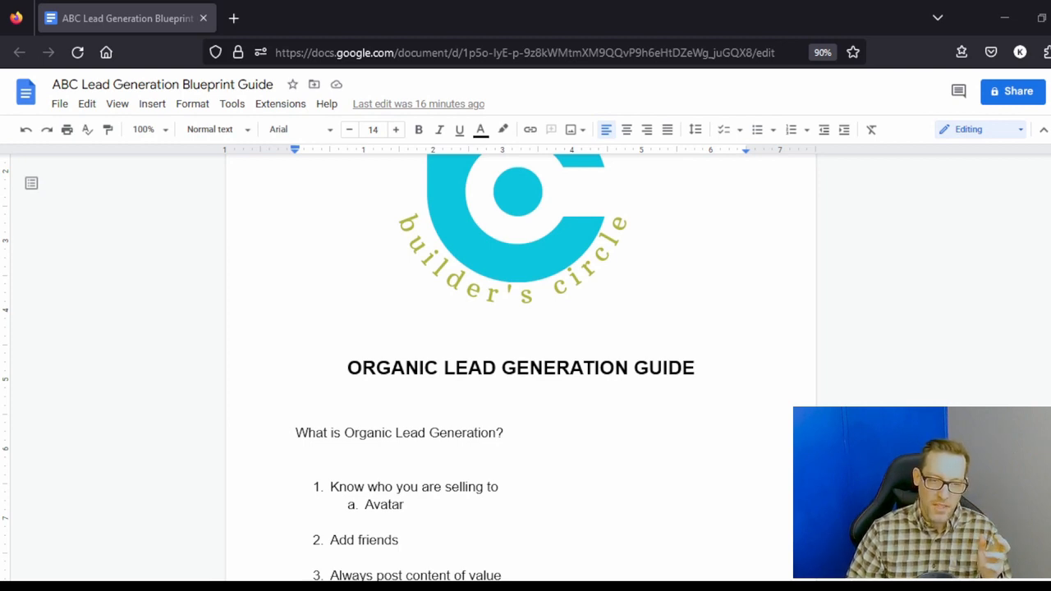
# Scroll further to reveal tip 4, KLT, and tip 5, Authority and Credibility.
pyautogui.scroll(-3)
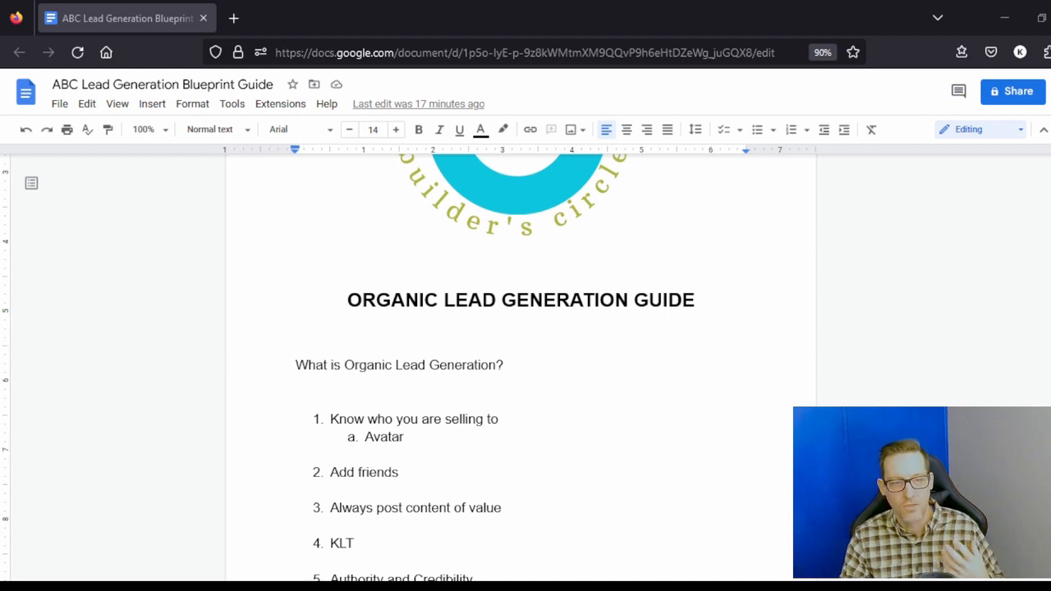
pyautogui.scroll(-3)
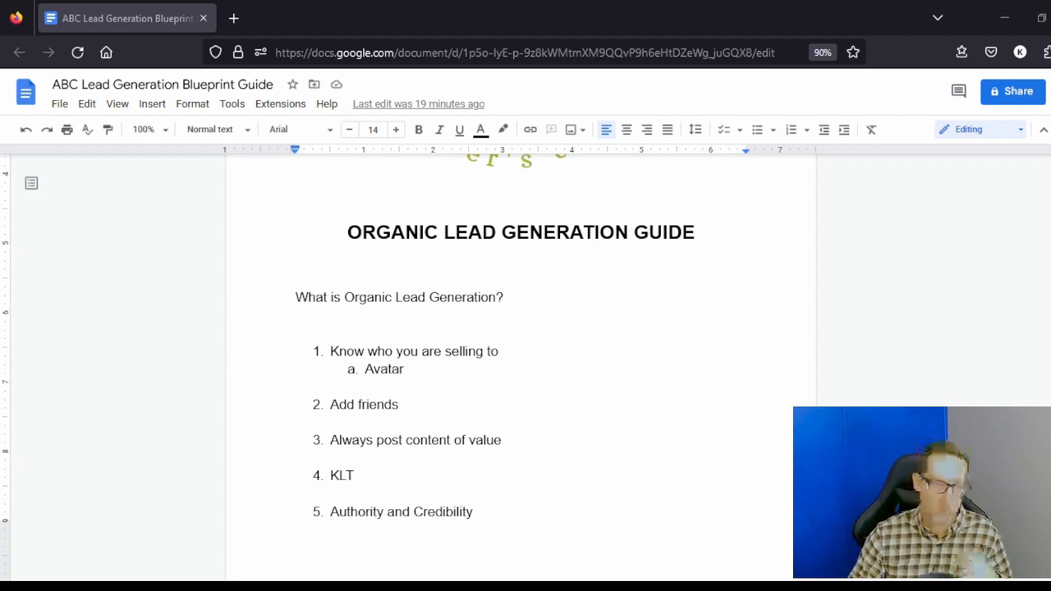
pyautogui.scroll(-3)
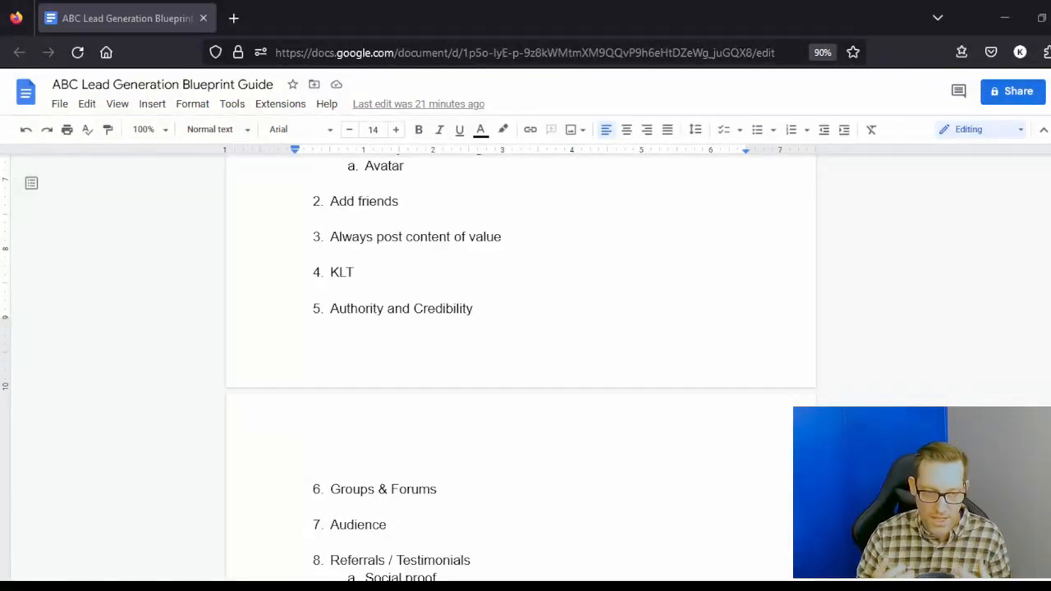
pyautogui.scroll(-3)
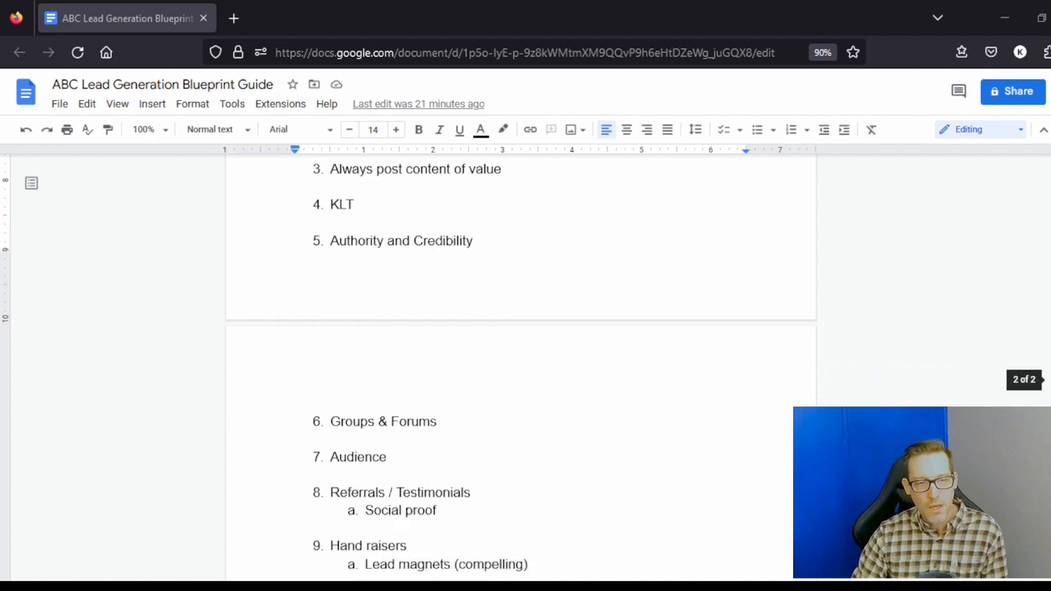
pyautogui.scroll(-3)
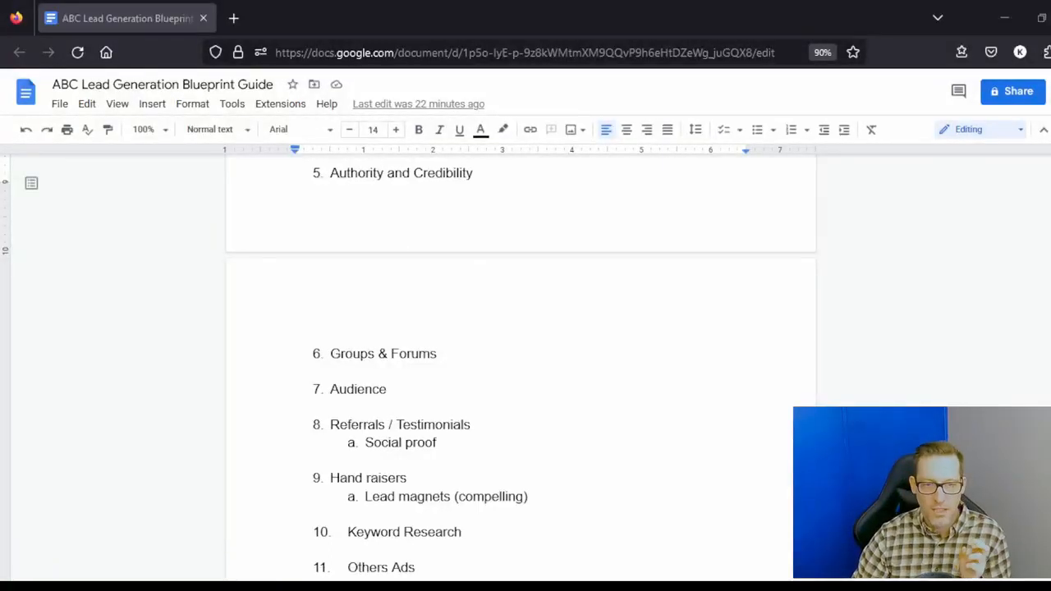
pyautogui.scroll(-3)
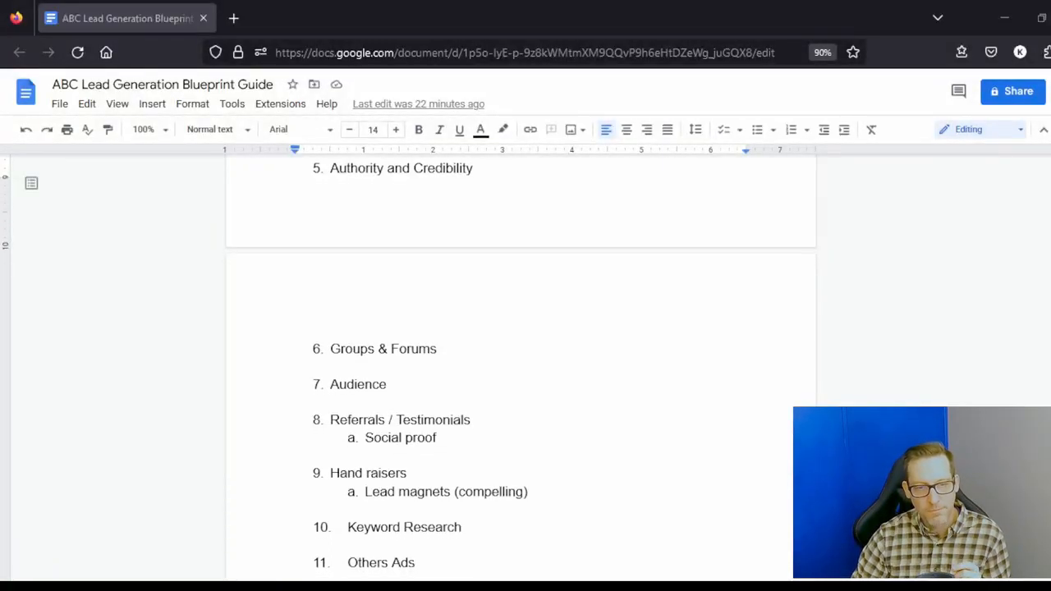
pyautogui.scroll(-3)
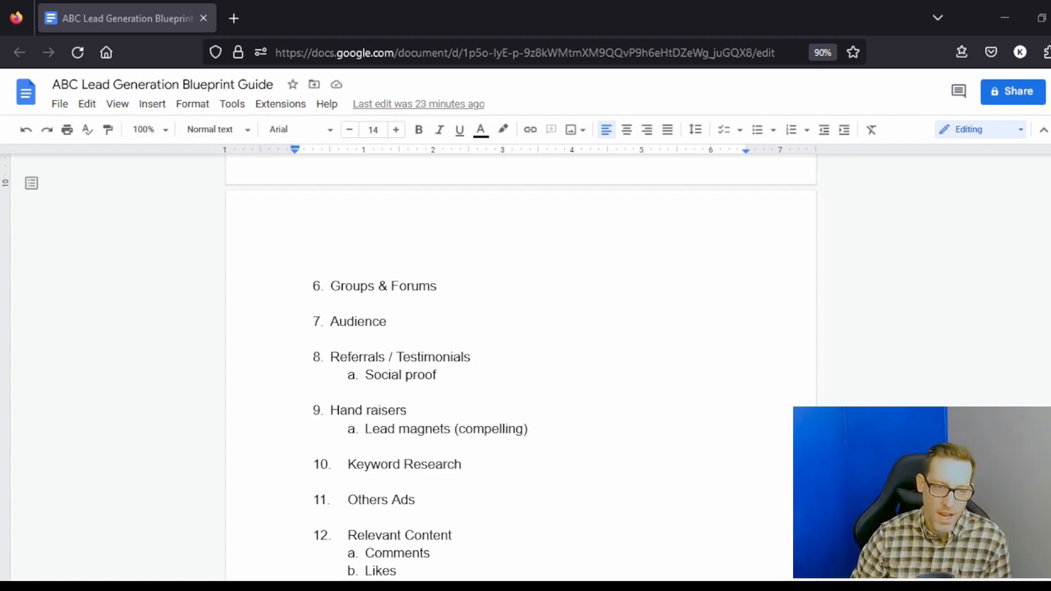
pyautogui.scroll(-3)
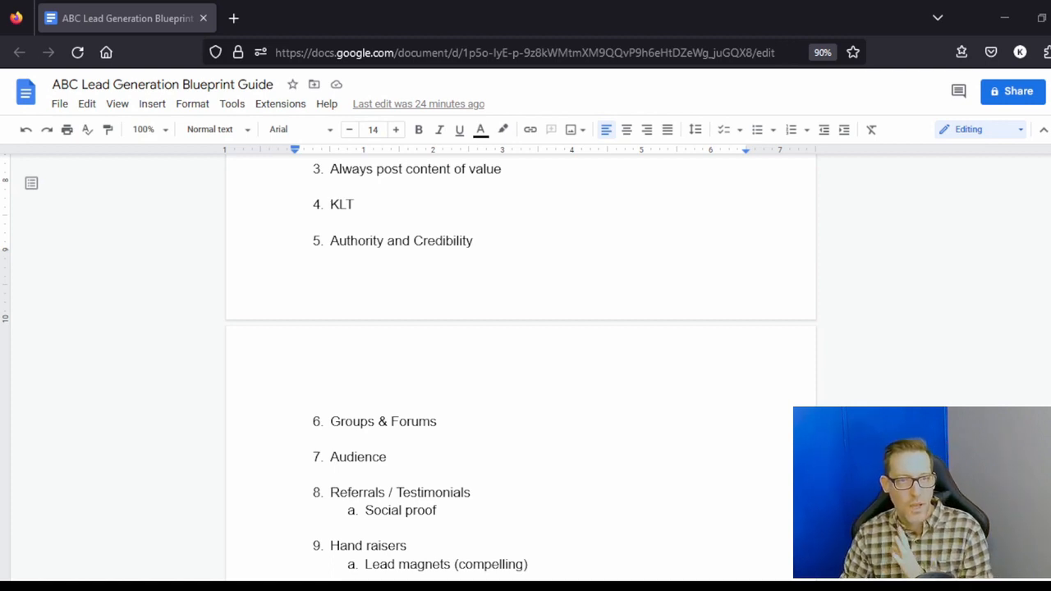
pyautogui.scroll(-3)
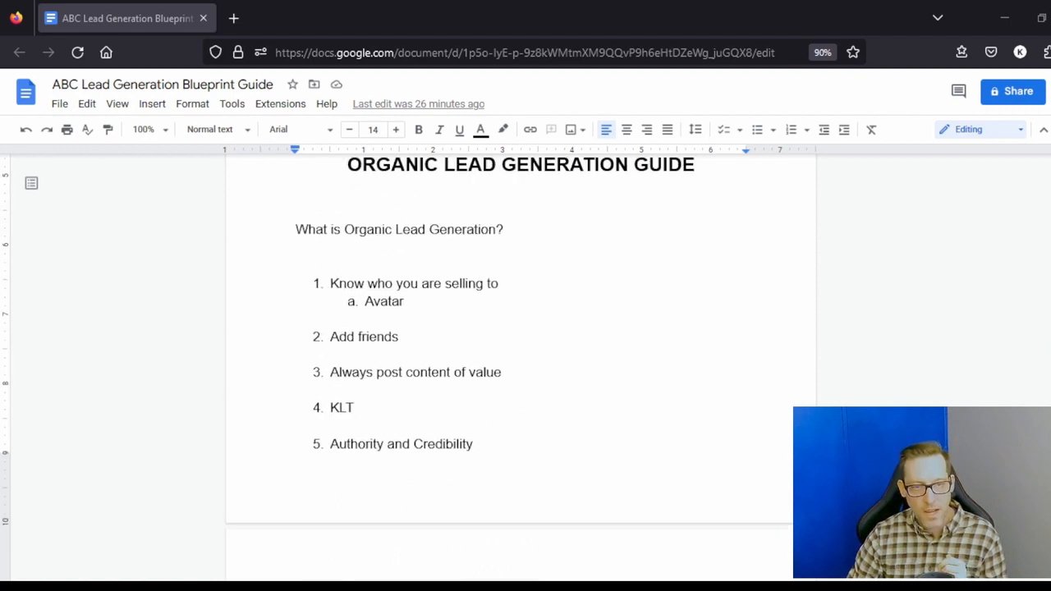
pyautogui.scroll(-3)
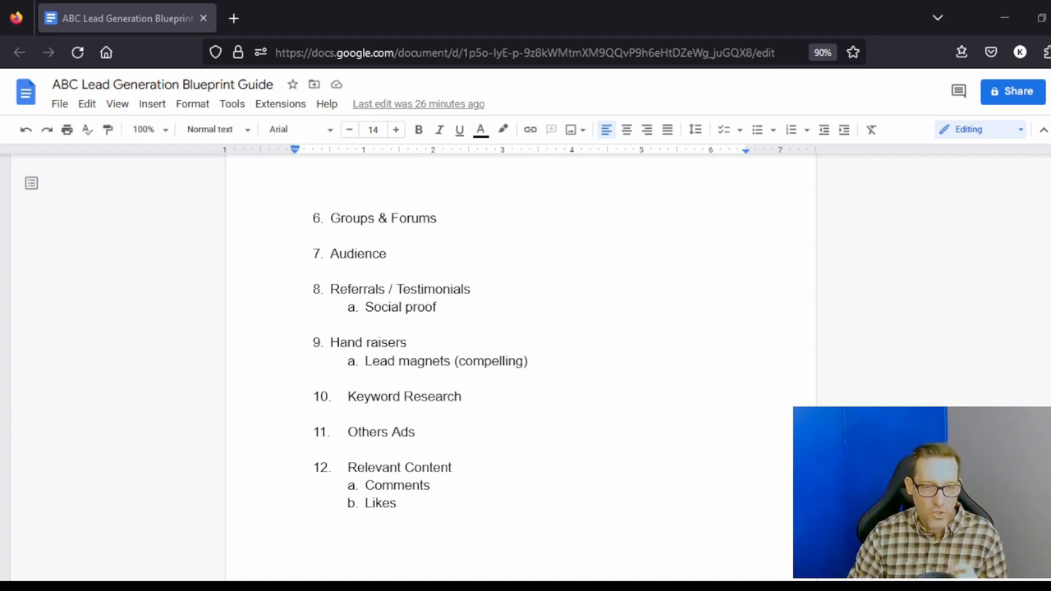
pyautogui.scroll(3)
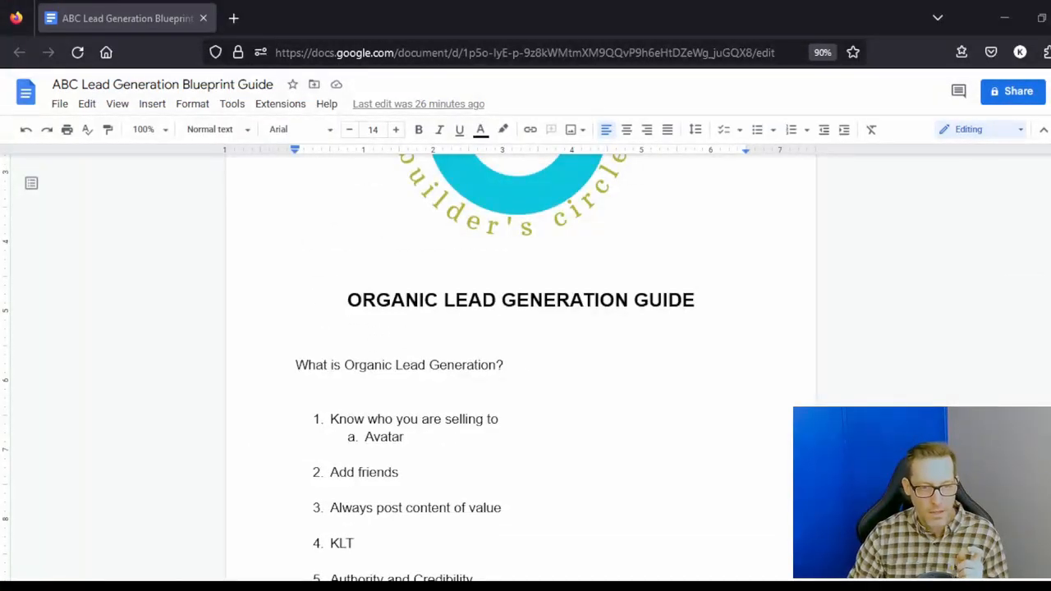
pyautogui.scroll(-3)
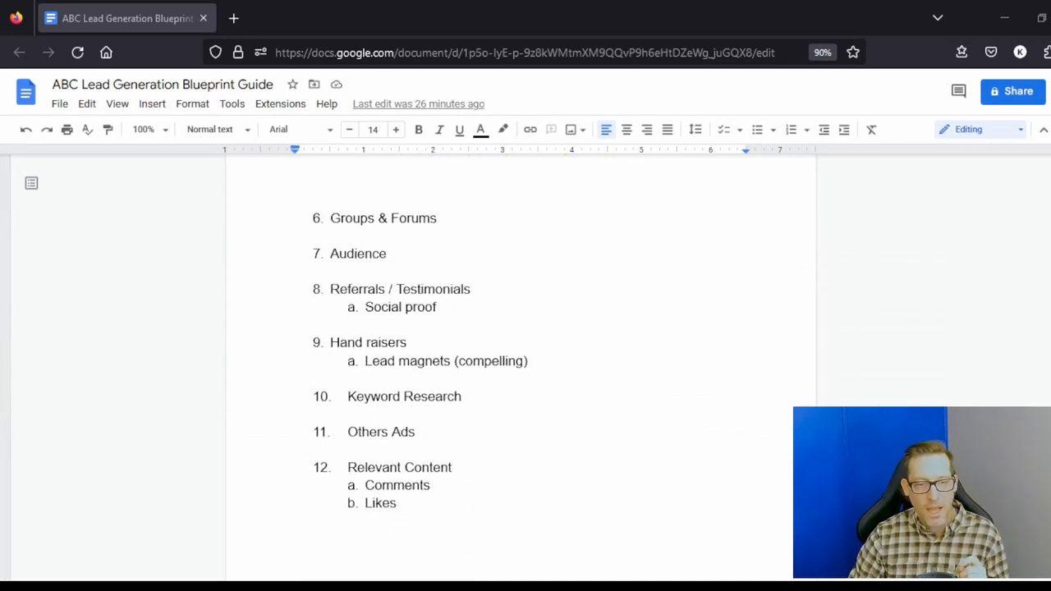
pyautogui.scroll(-3)
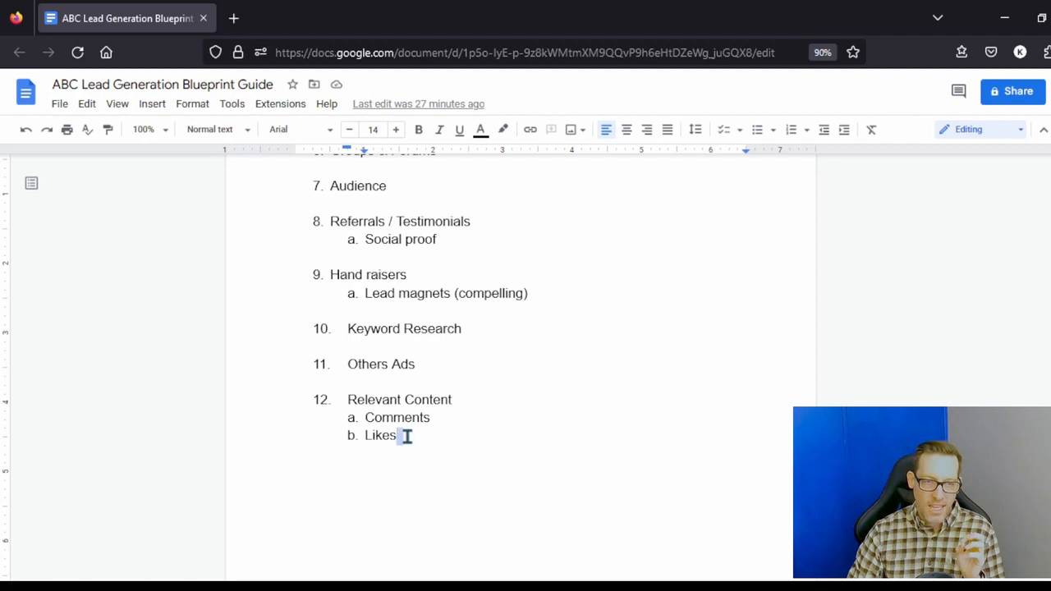
# Replace 'Likes' with 'Hearts' in item 12b under Relevant Content.
pyautogui.doubleClick(379, 435)
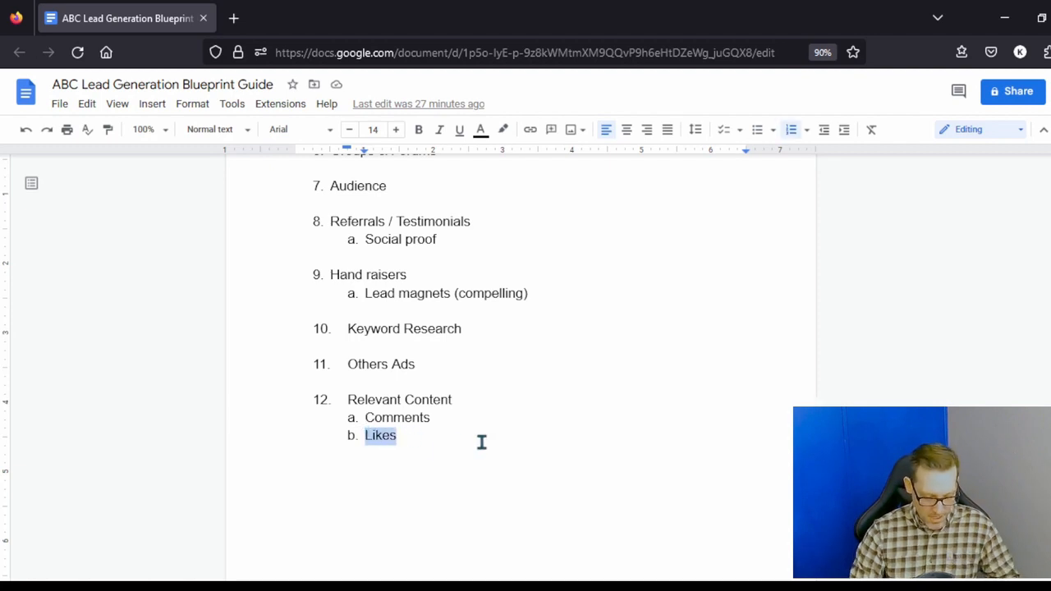
pyautogui.write('Hearts')
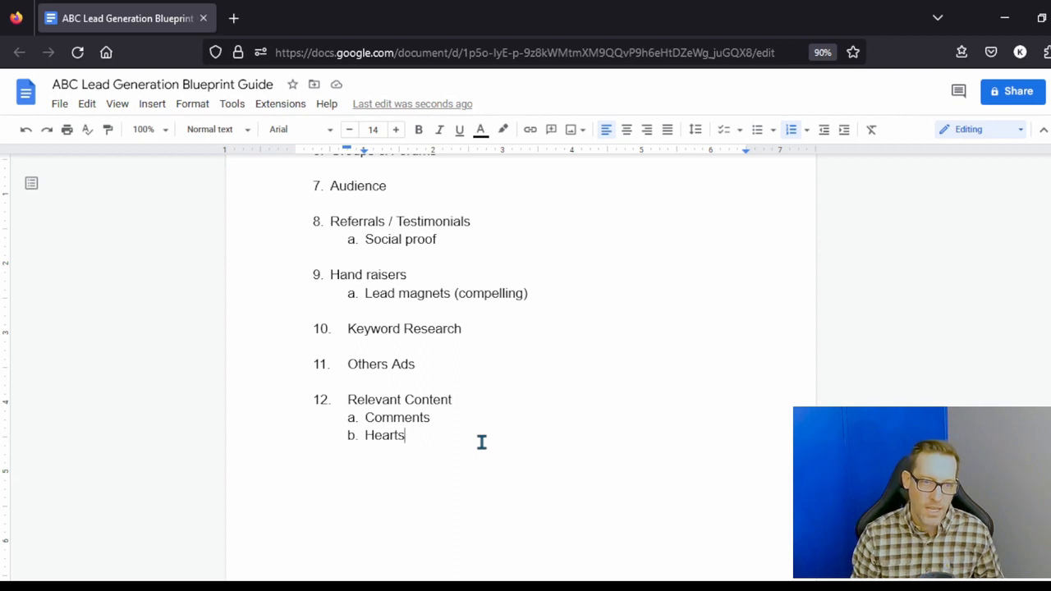
pyautogui.scroll(3)
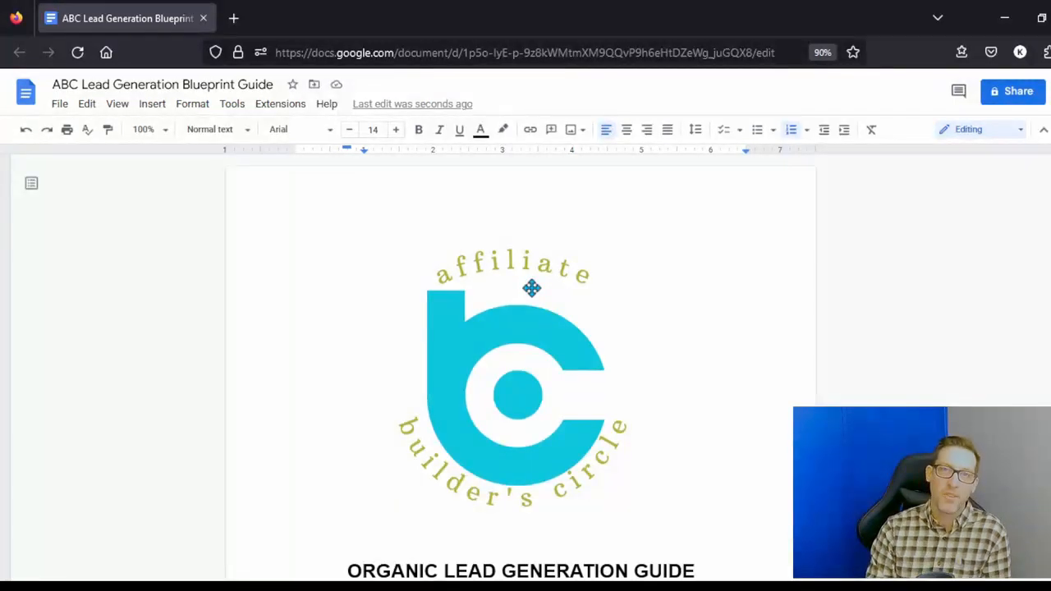
pyautogui.moveTo(458, 273)
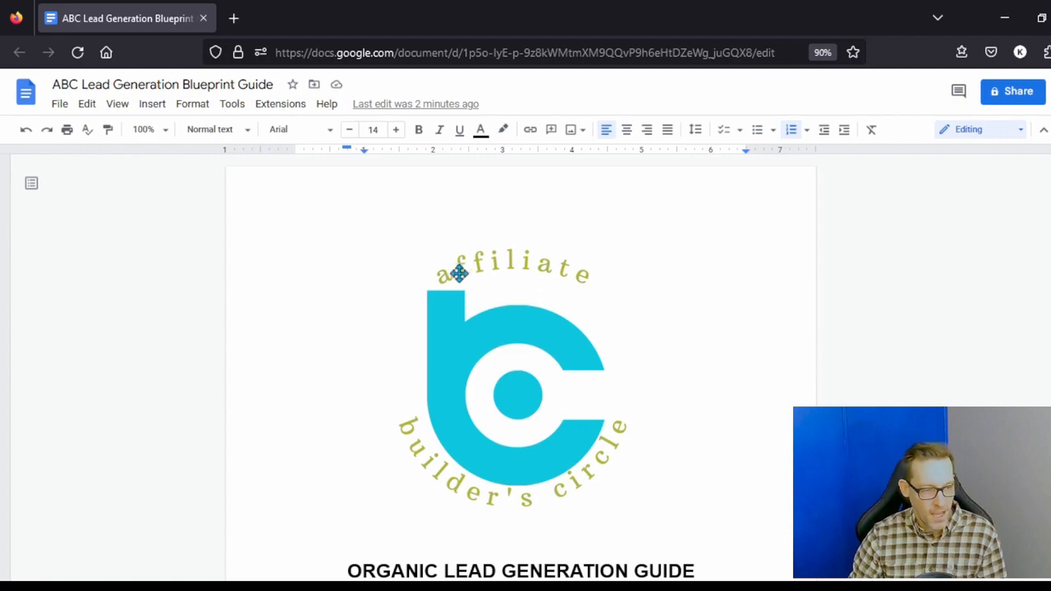